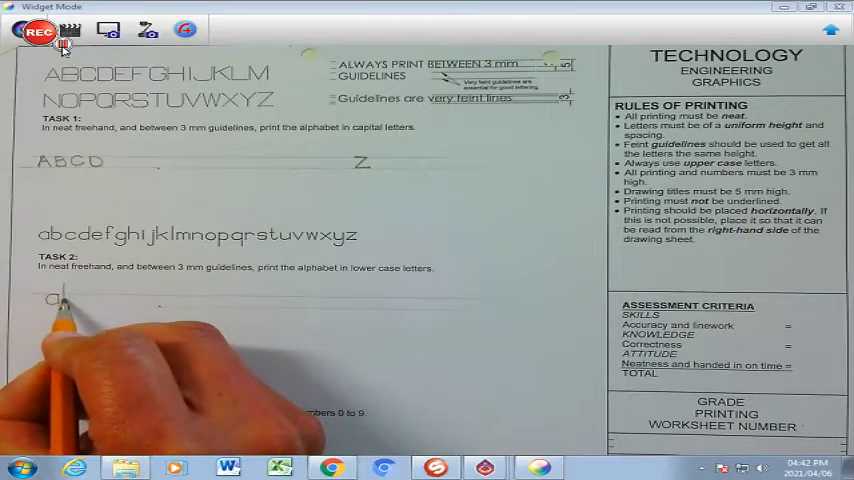
text(b)
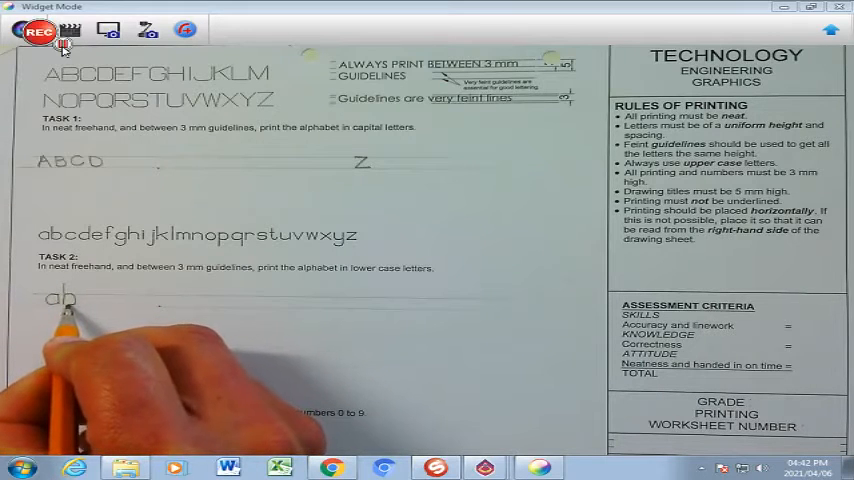